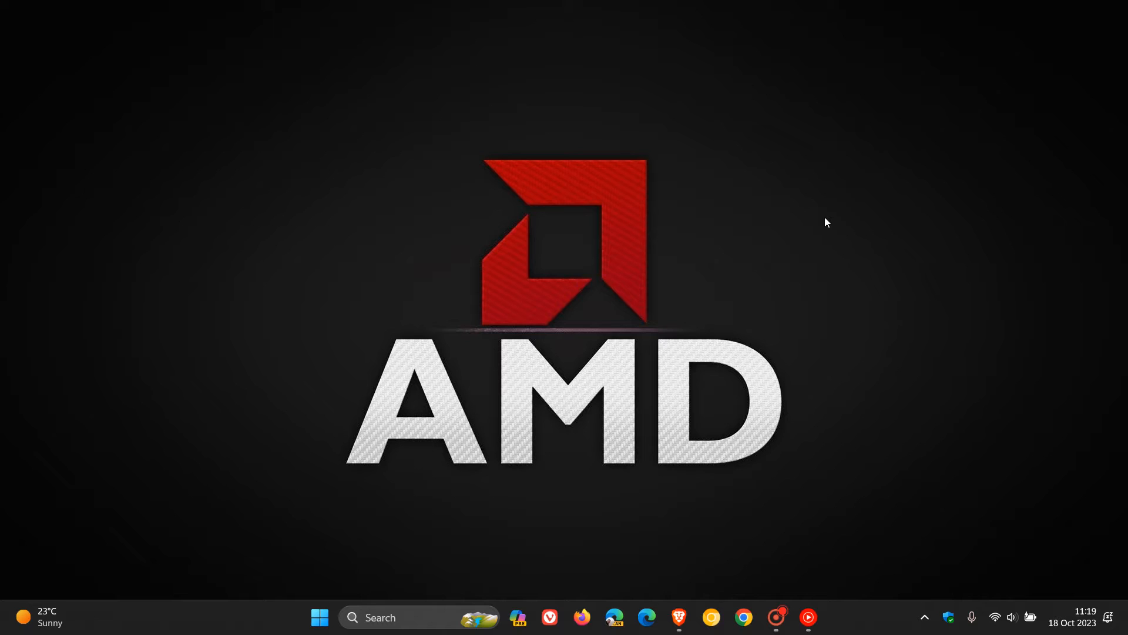
mouse_move(233, 295)
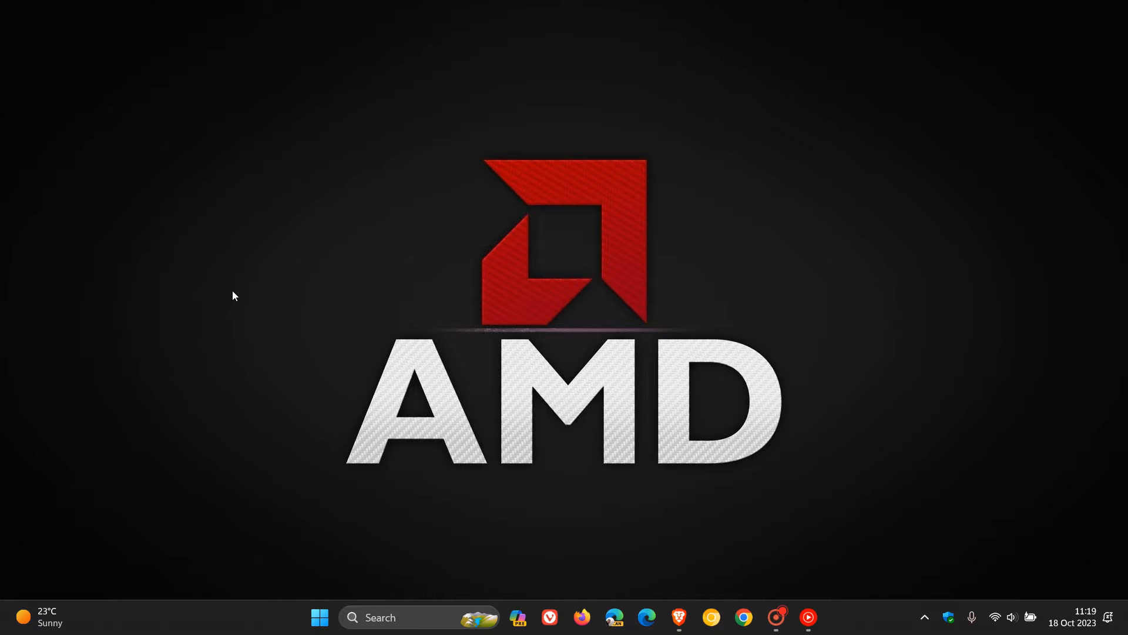
mouse_move(841, 249)
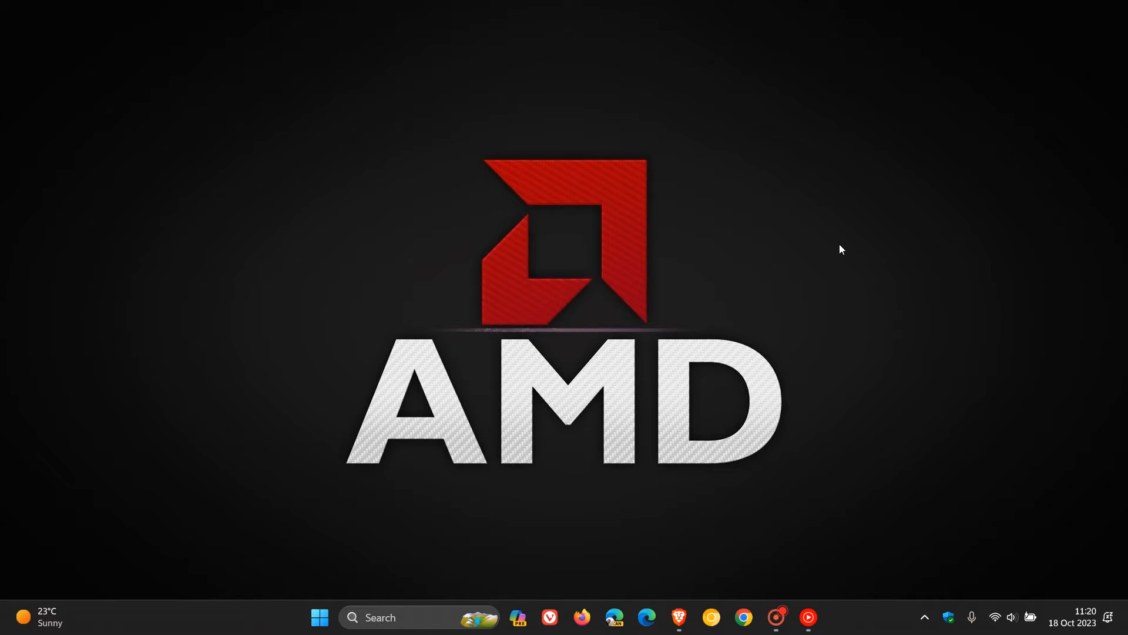
mouse_move(797, 204)
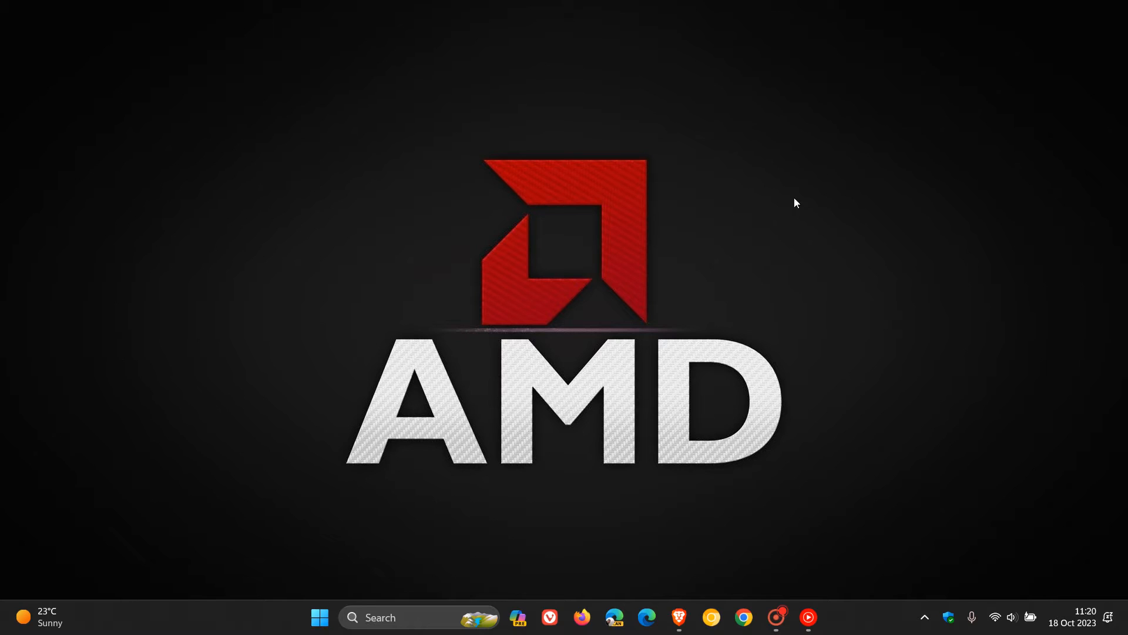
mouse_move(813, 198)
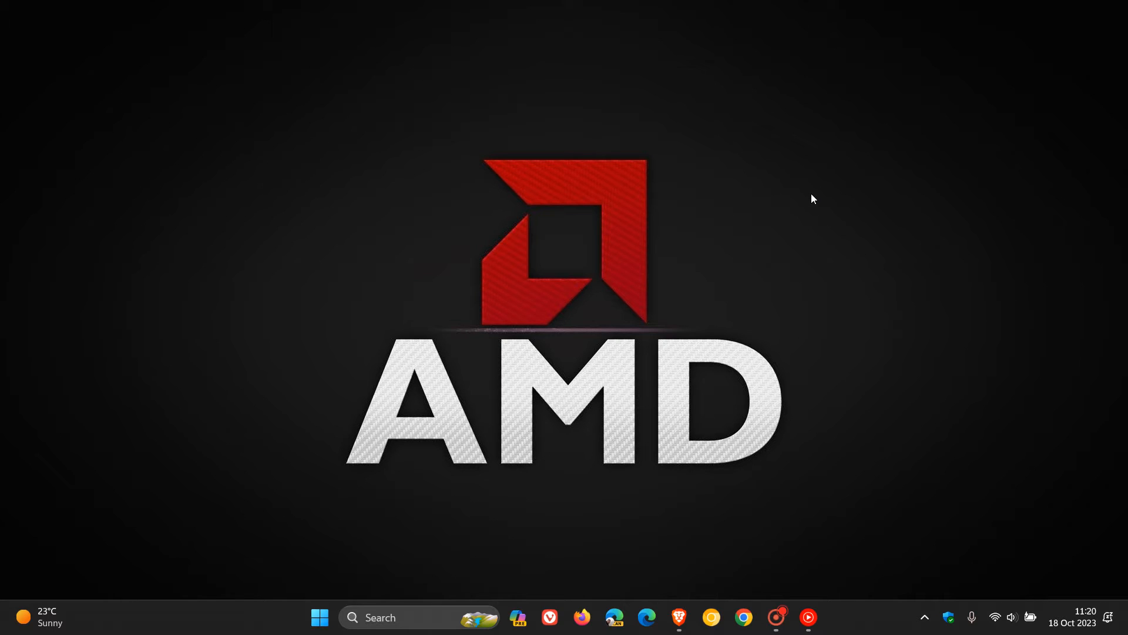
Step: Bring up the Windows Copilot preview pane beside the desktop with Balanced style chosen
click(517, 617)
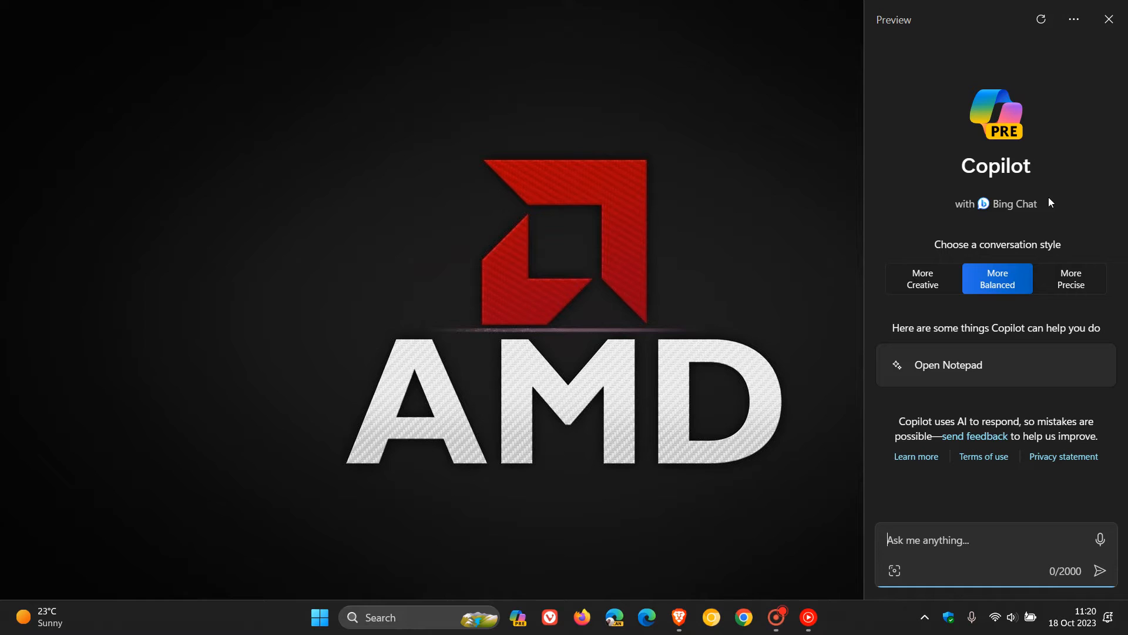
mouse_move(1091, 149)
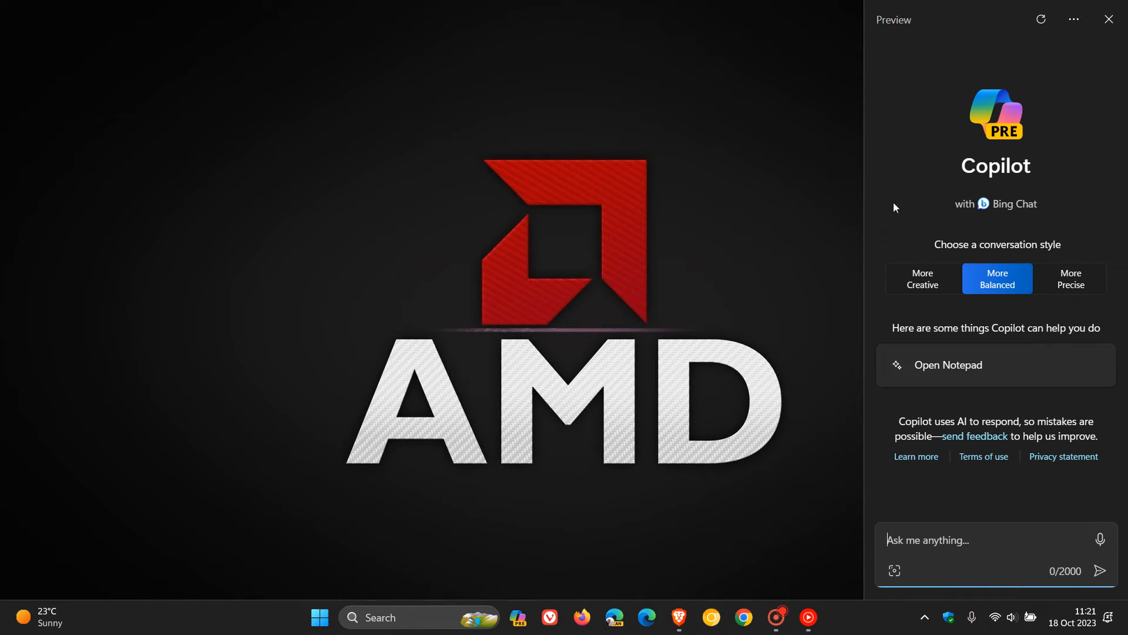
Step: Close the Copilot pane, leaving only the AMD-wallpaper desktop
click(1109, 20)
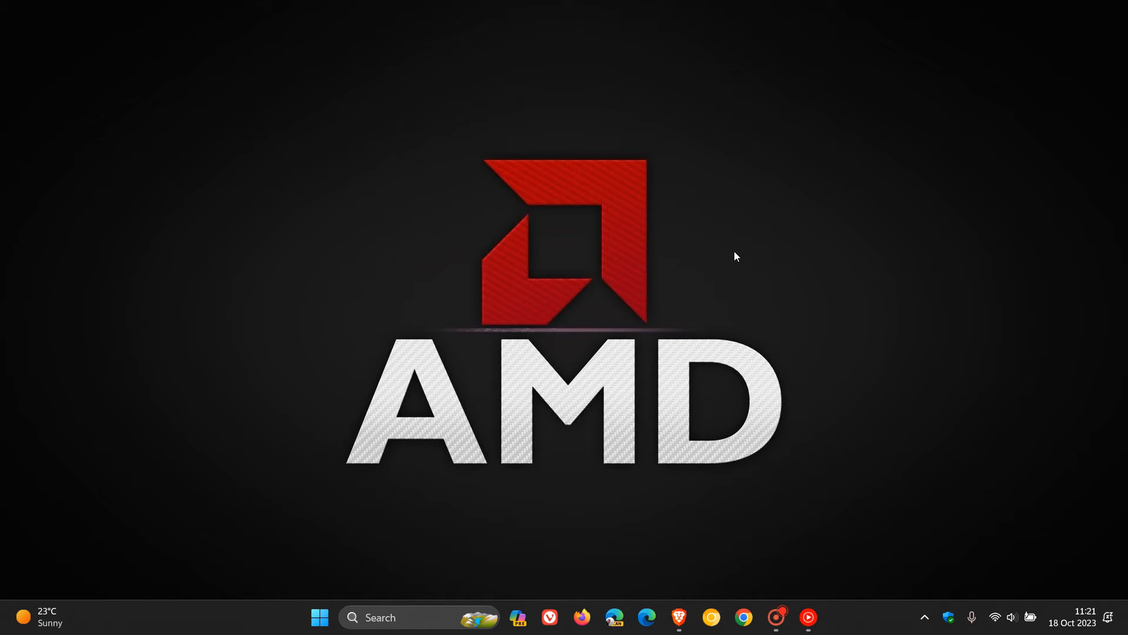
mouse_move(817, 227)
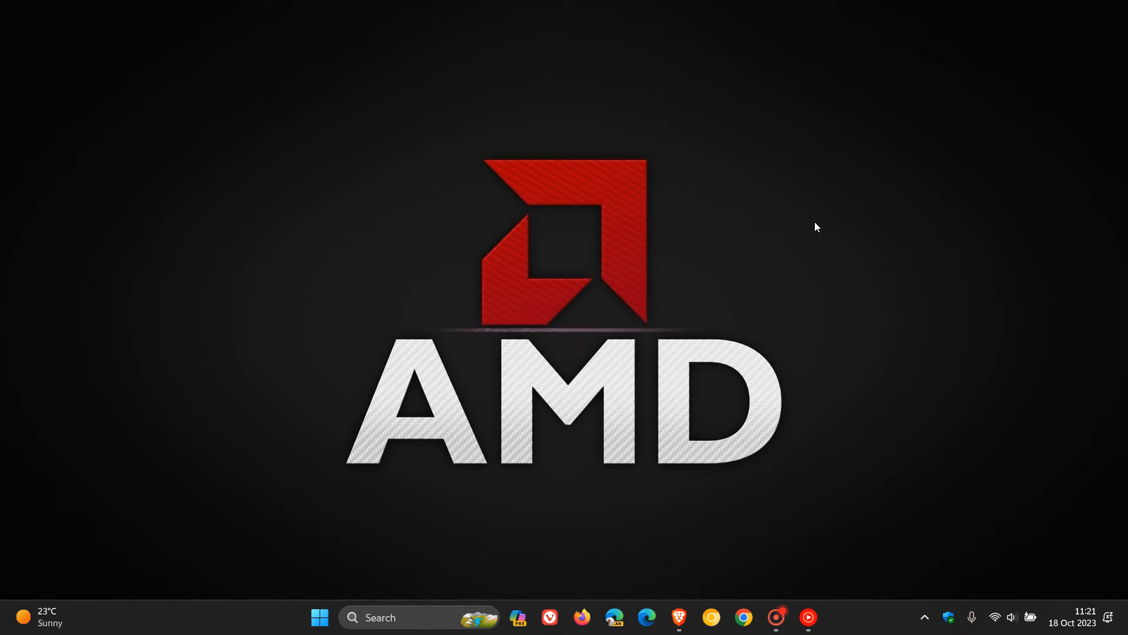
mouse_move(736, 313)
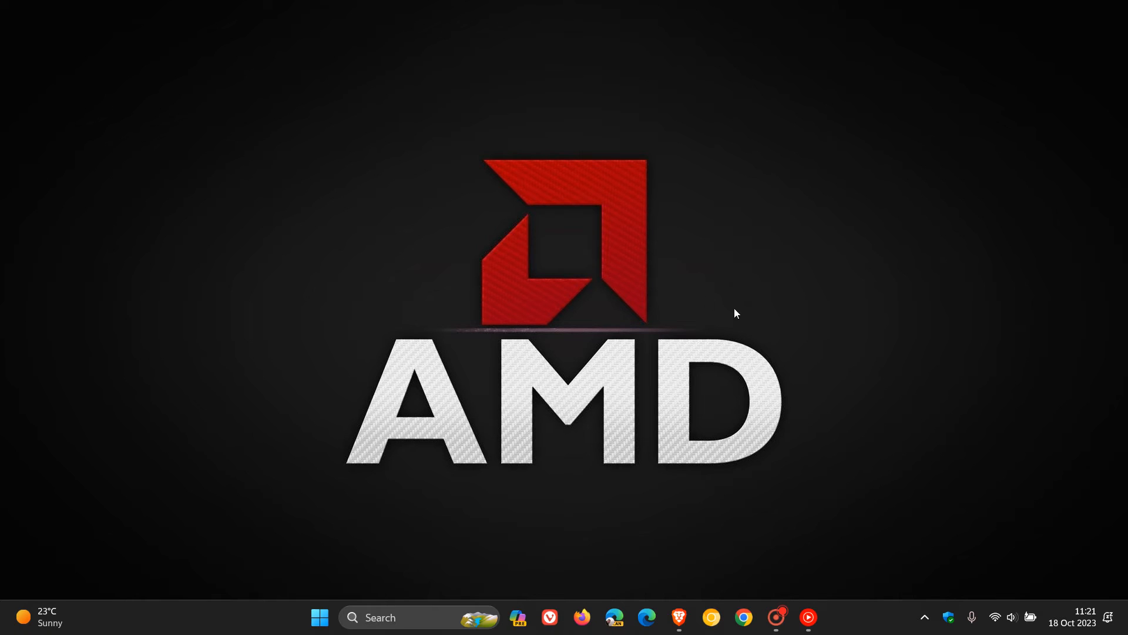
mouse_move(803, 267)
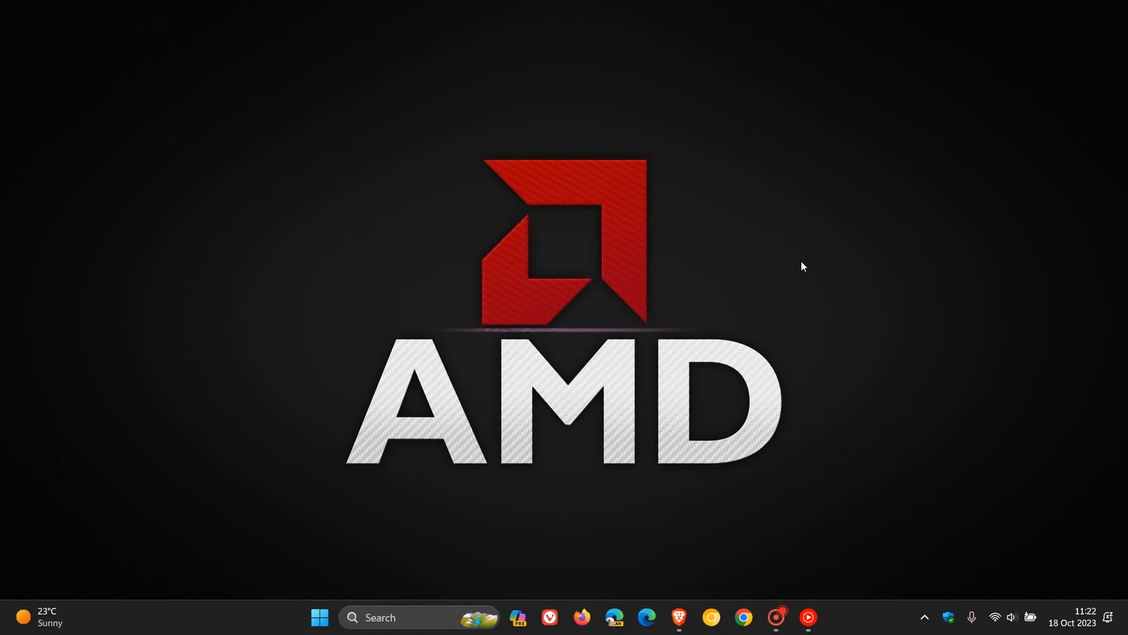
mouse_move(809, 257)
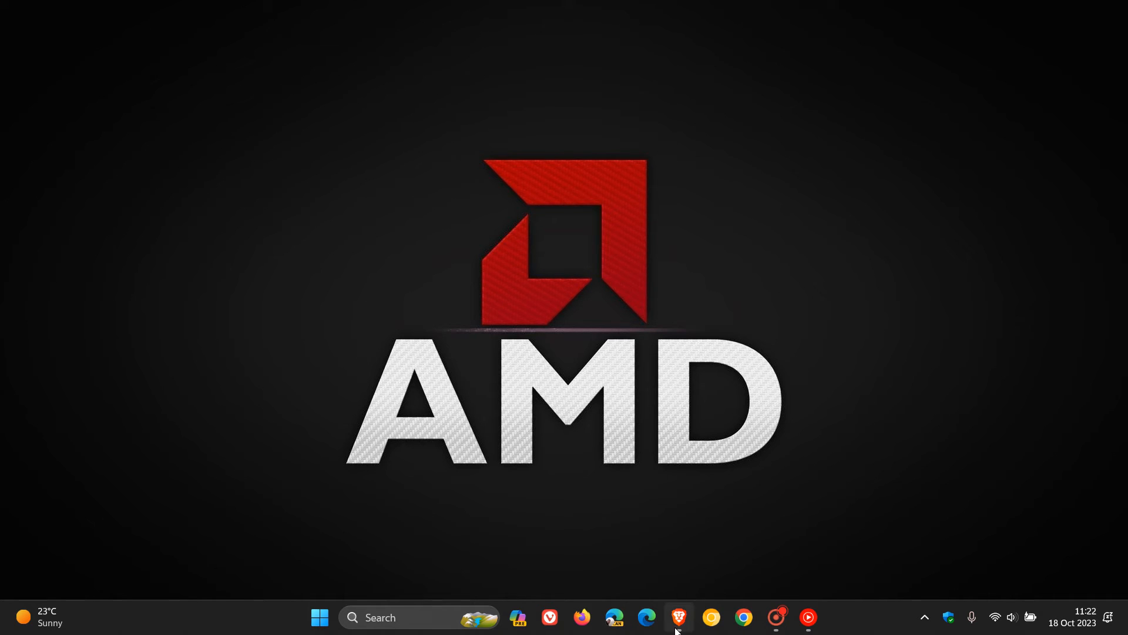
Step: Restore the AMD 23.10.2 release notes page and skim its new game support section
click(677, 617)
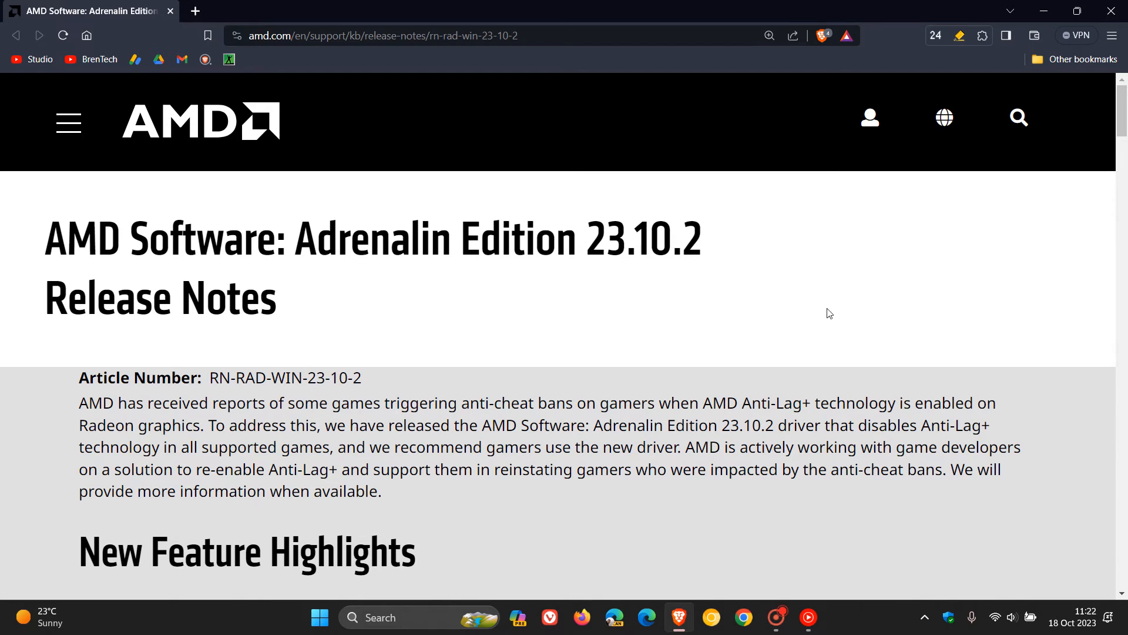
scroll(down, 3)
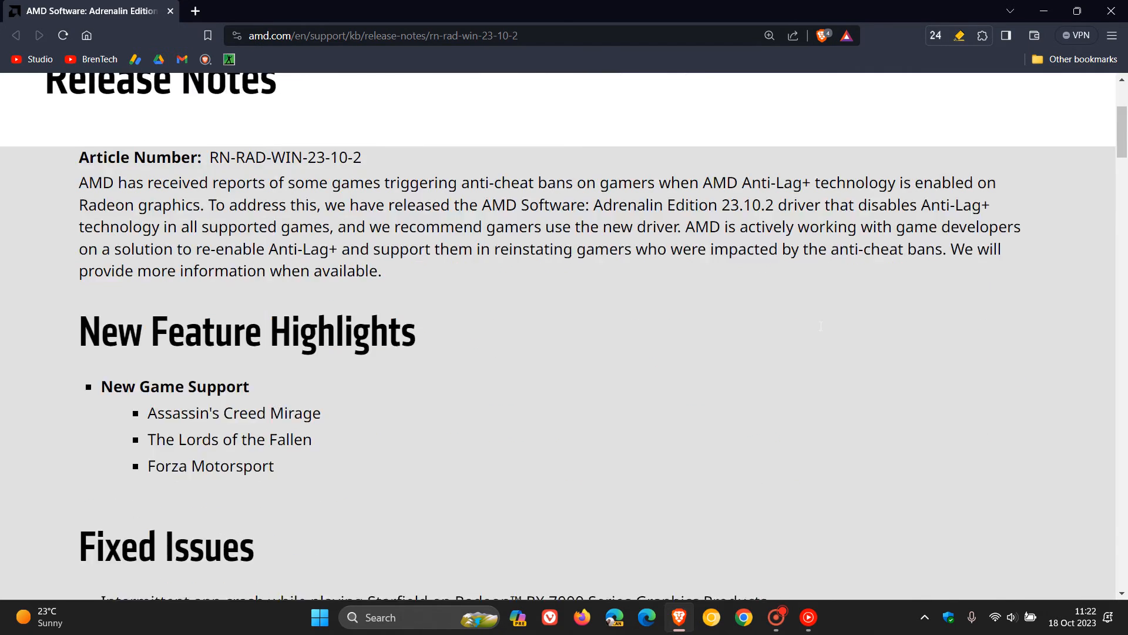
scroll(down, 3)
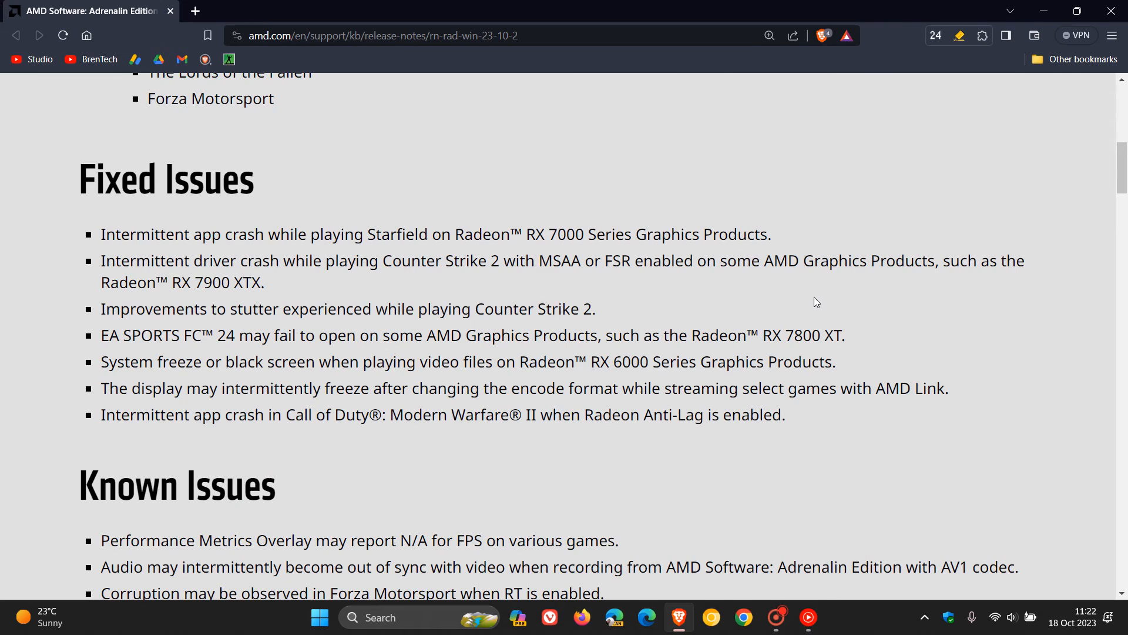
scroll(up, 3)
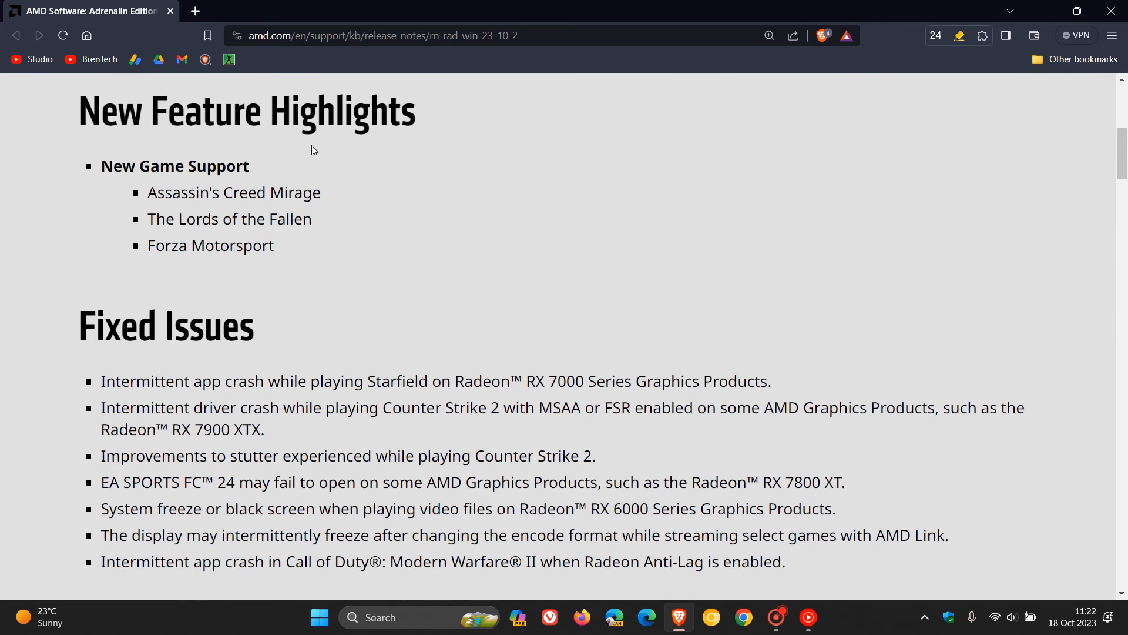
mouse_move(445, 187)
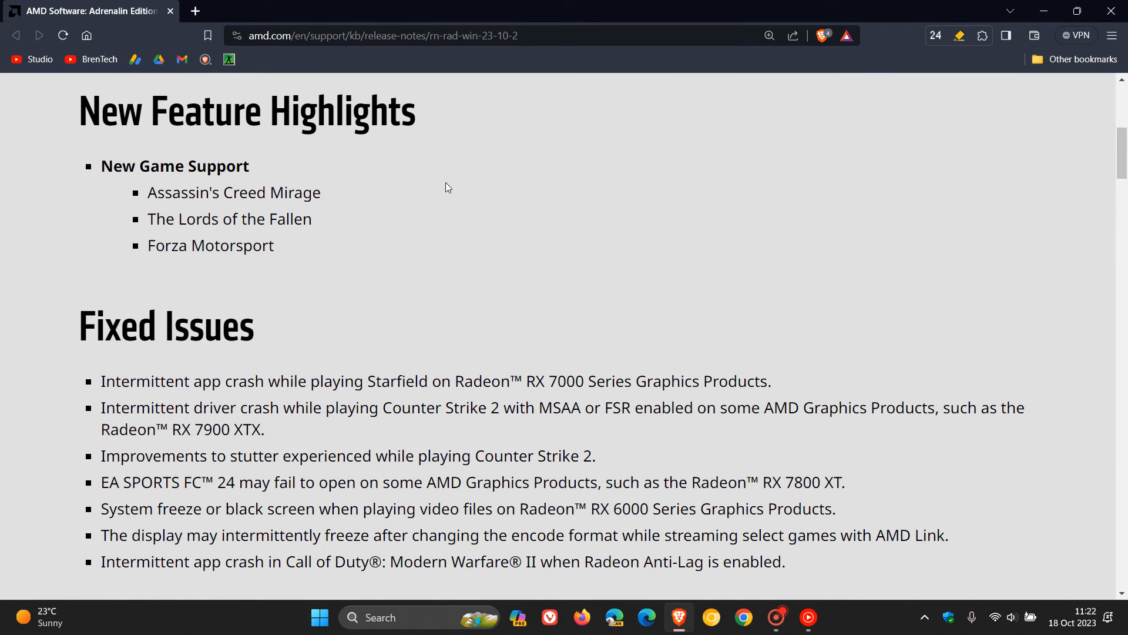
mouse_move(387, 169)
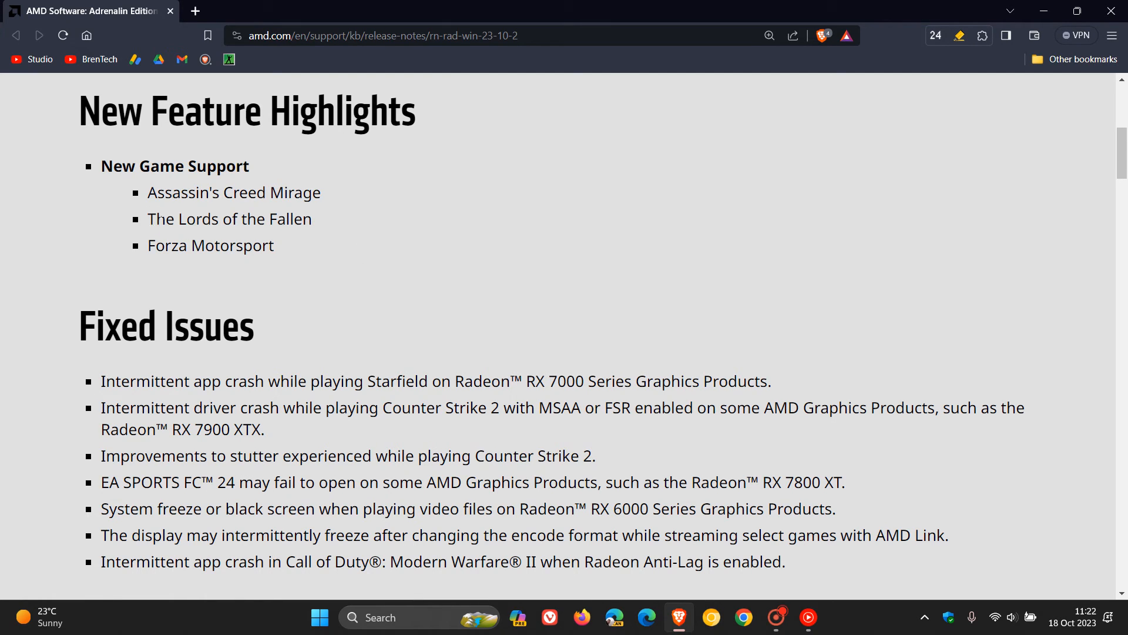
Step: Select 'The Lords of the Fallen' and scroll to the Fixed Issues list
double_click(229, 218)
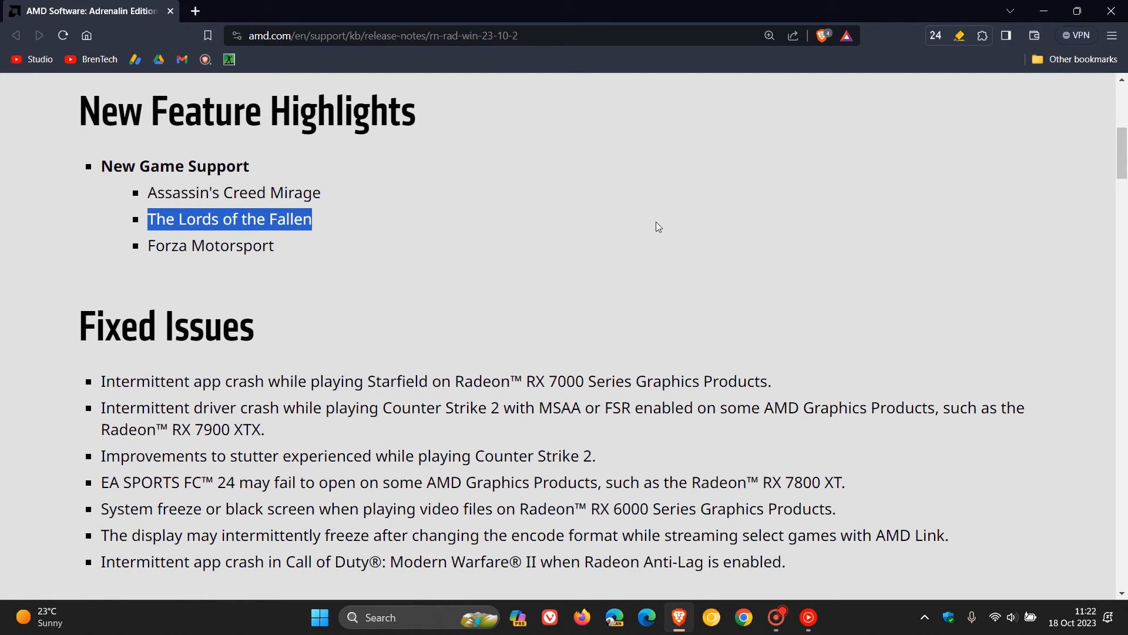
scroll(down, 3)
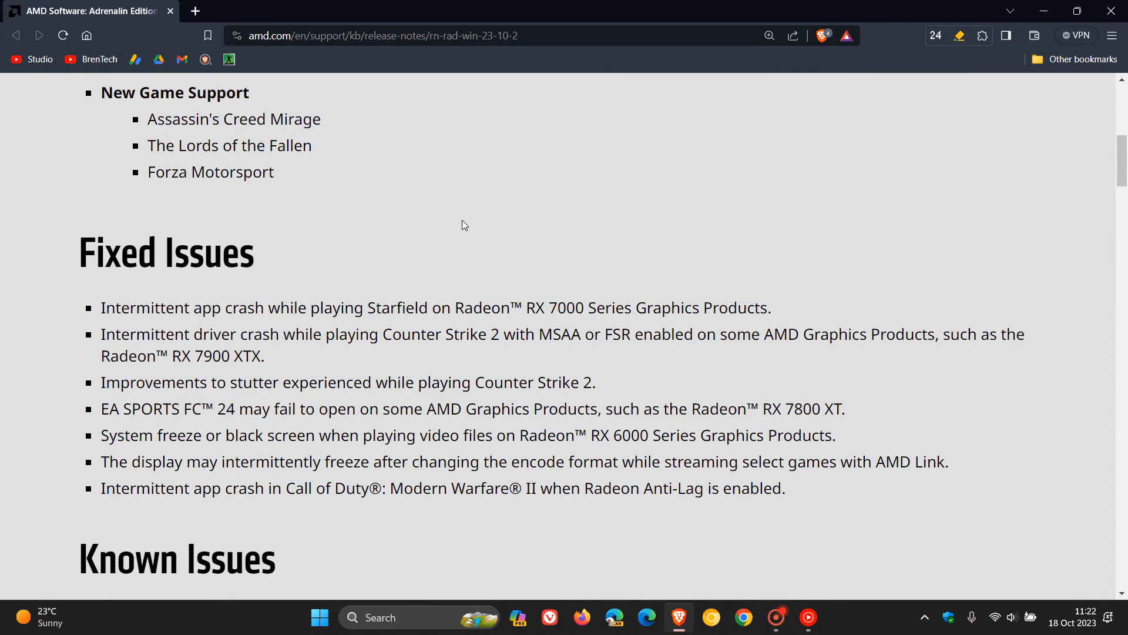
scroll(down, 3)
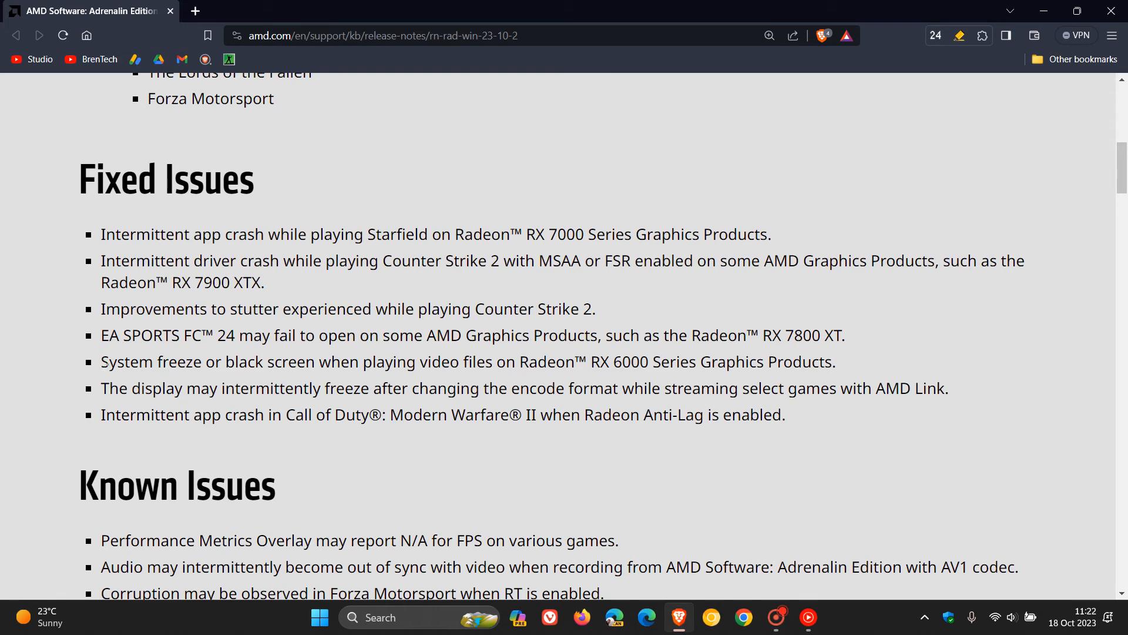
Step: Select the fixed-issue bullet about system freeze or black screen playing video on Radeon RX 6000 Series
drag(102, 361, 386, 361)
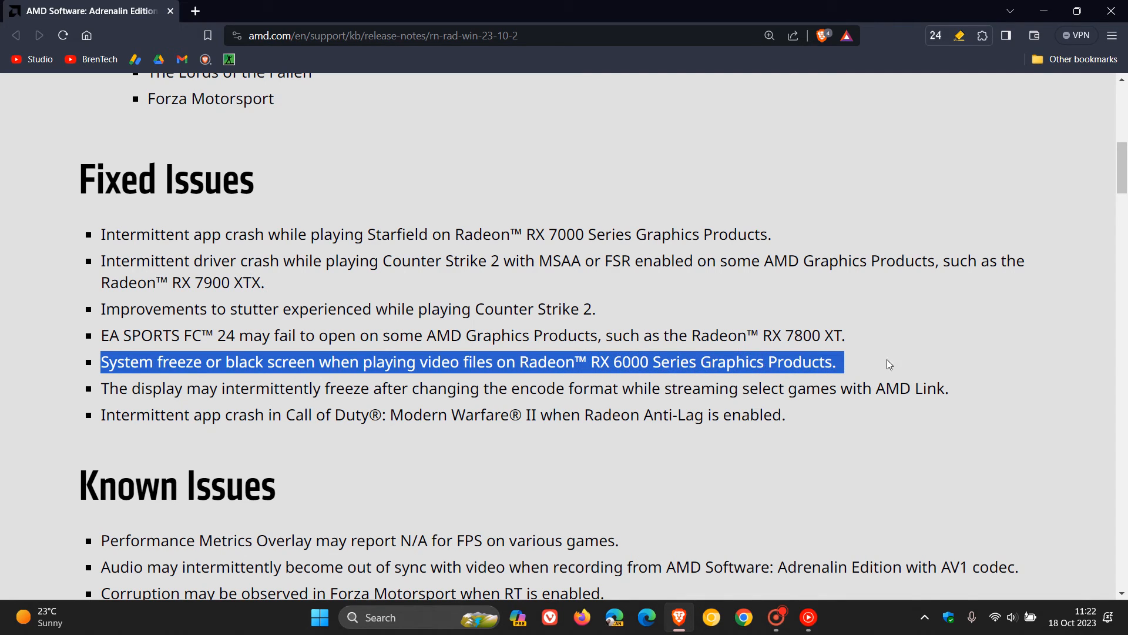
mouse_move(1049, 337)
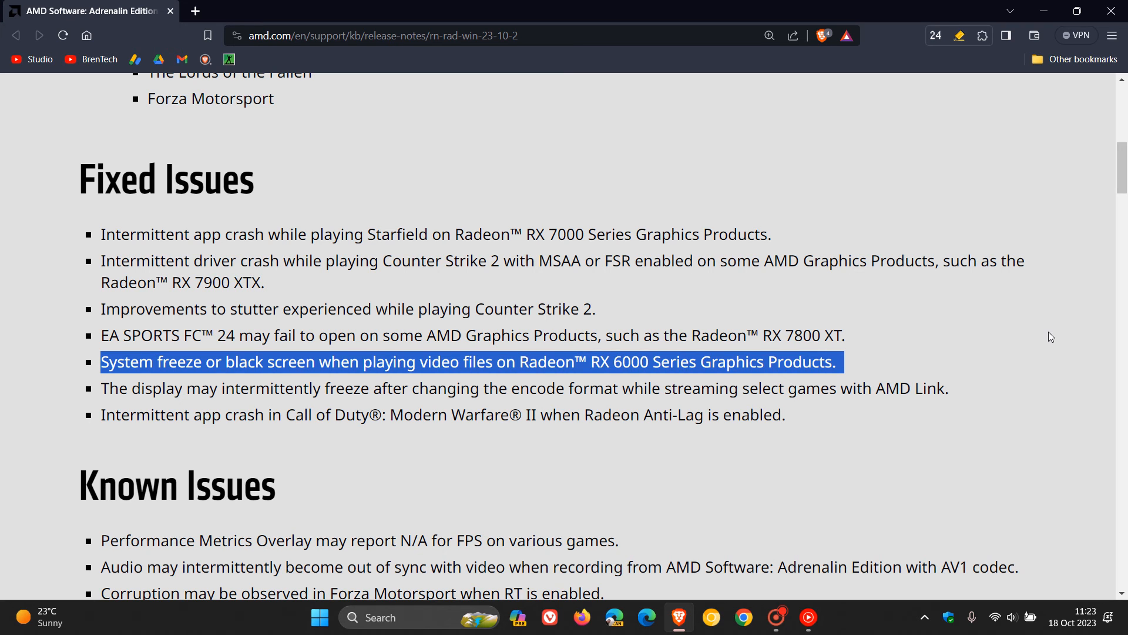
scroll(up, 3)
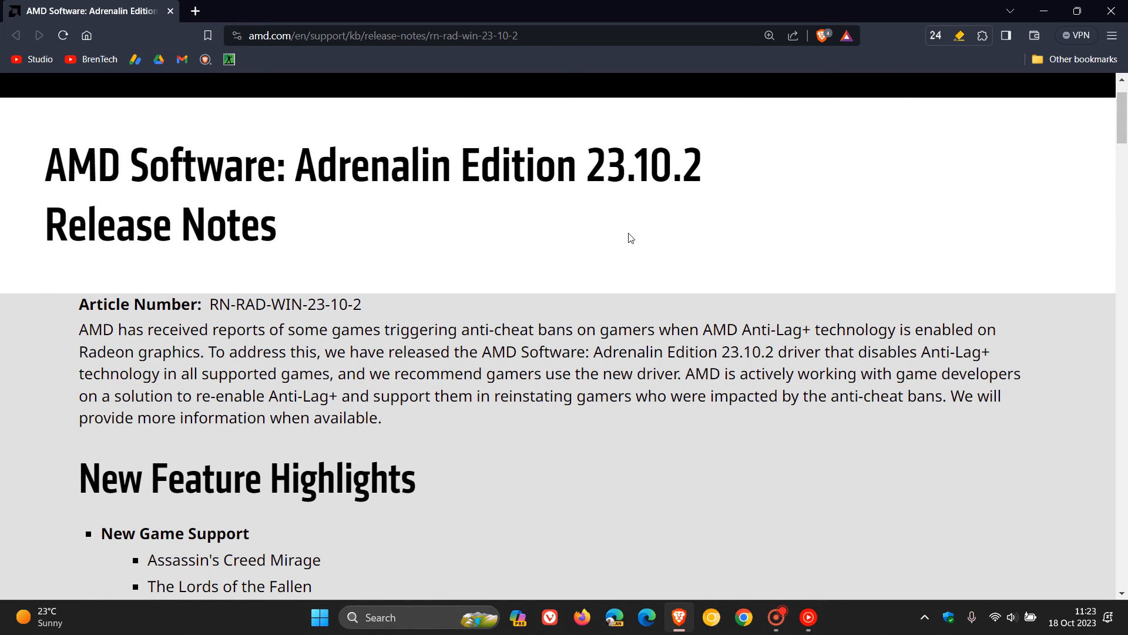
scroll(down, 3)
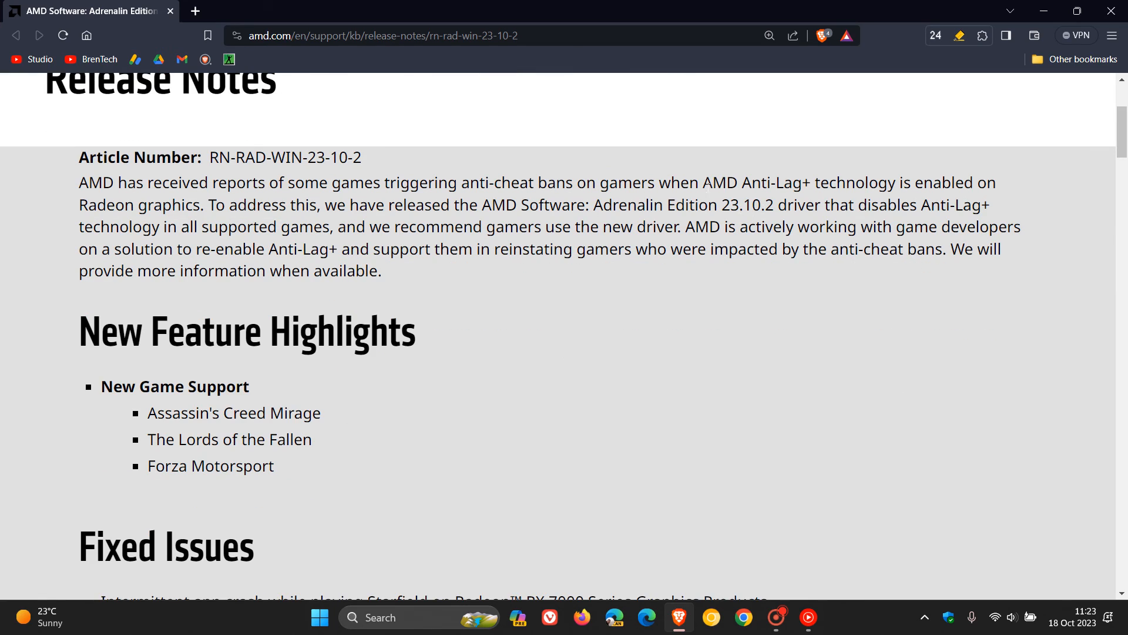
mouse_move(856, 372)
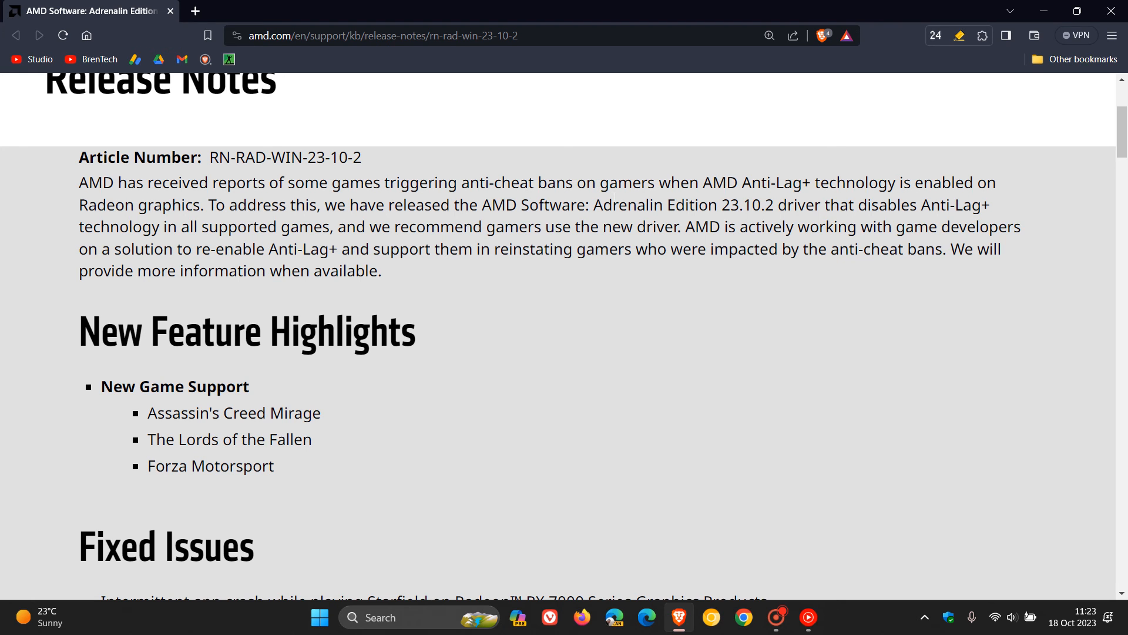
mouse_move(933, 387)
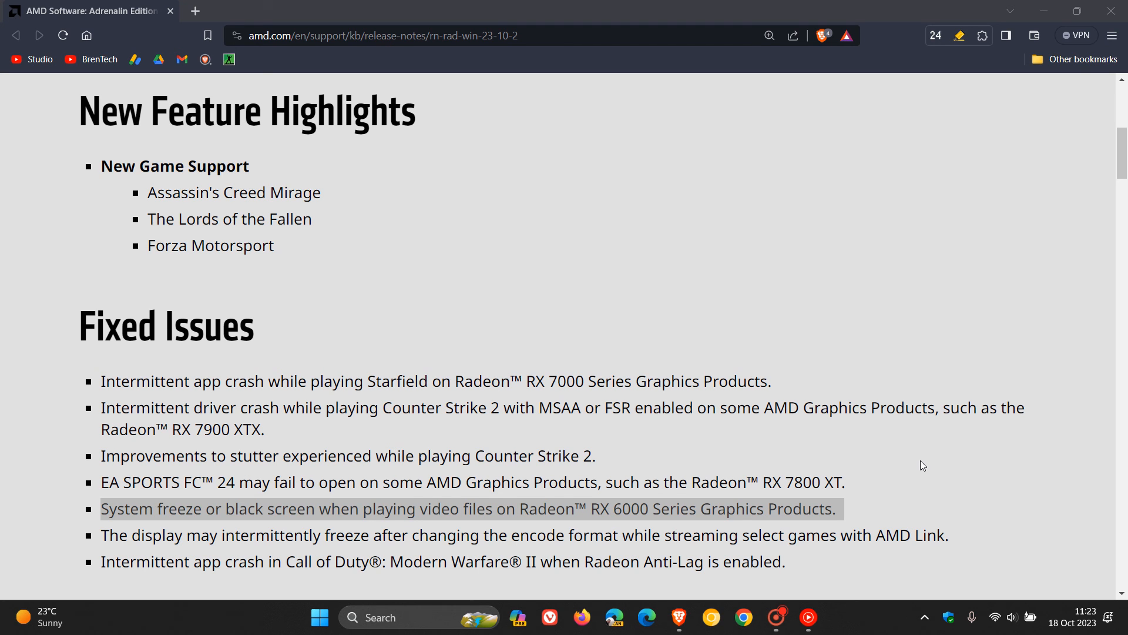
Step: Reach the 23.10.2 installation package download links, then return to the release notes title
scroll(down, 3)
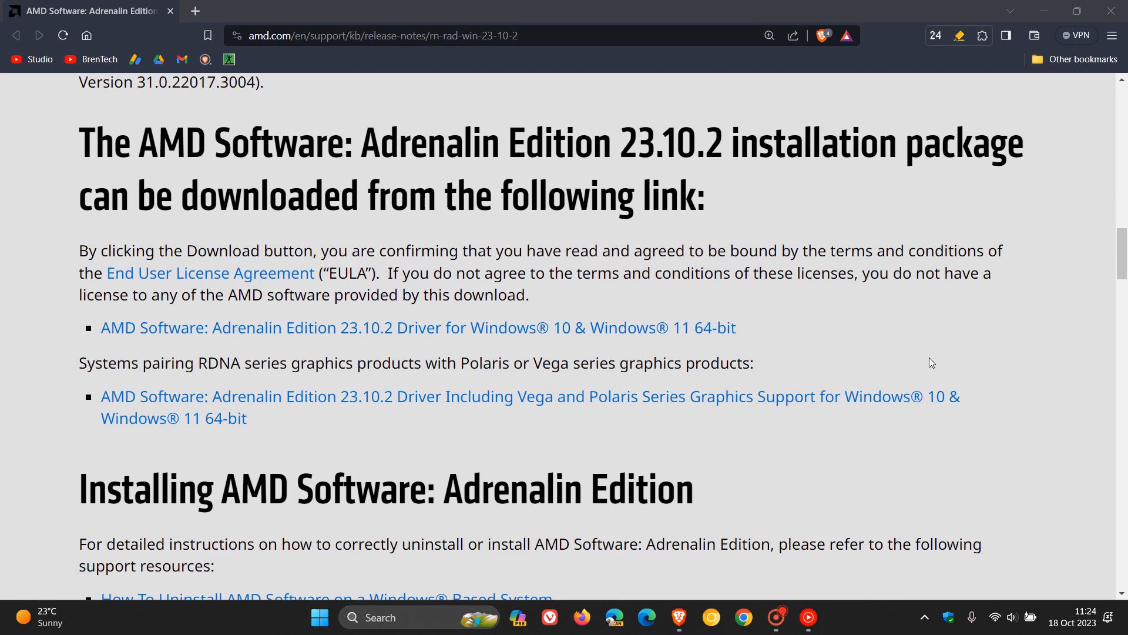
mouse_move(810, 334)
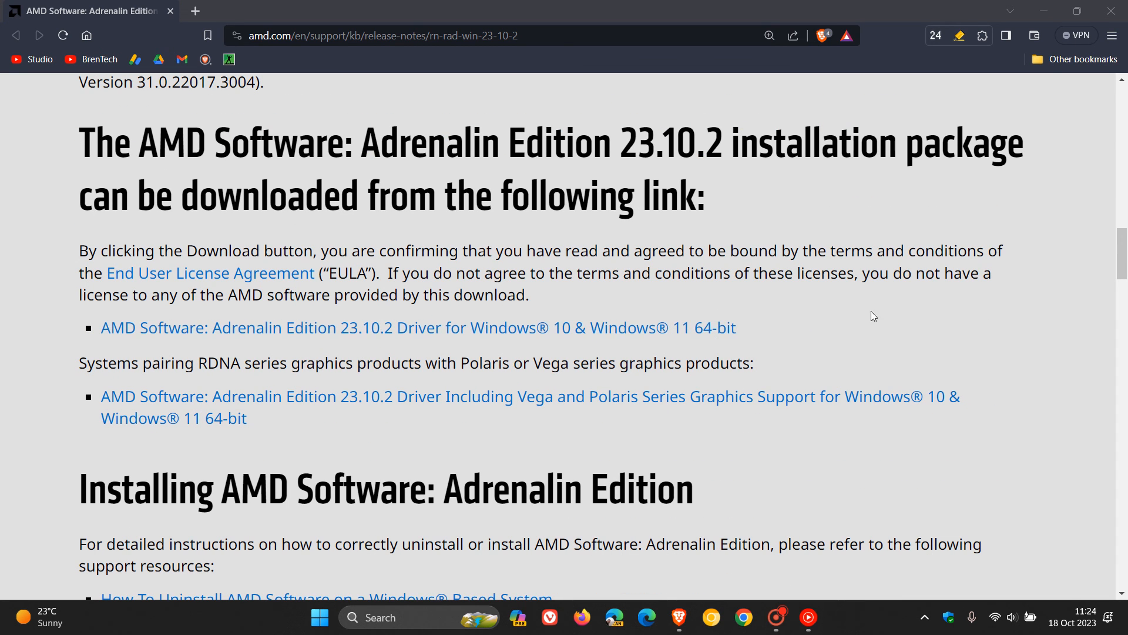
scroll(up, 3)
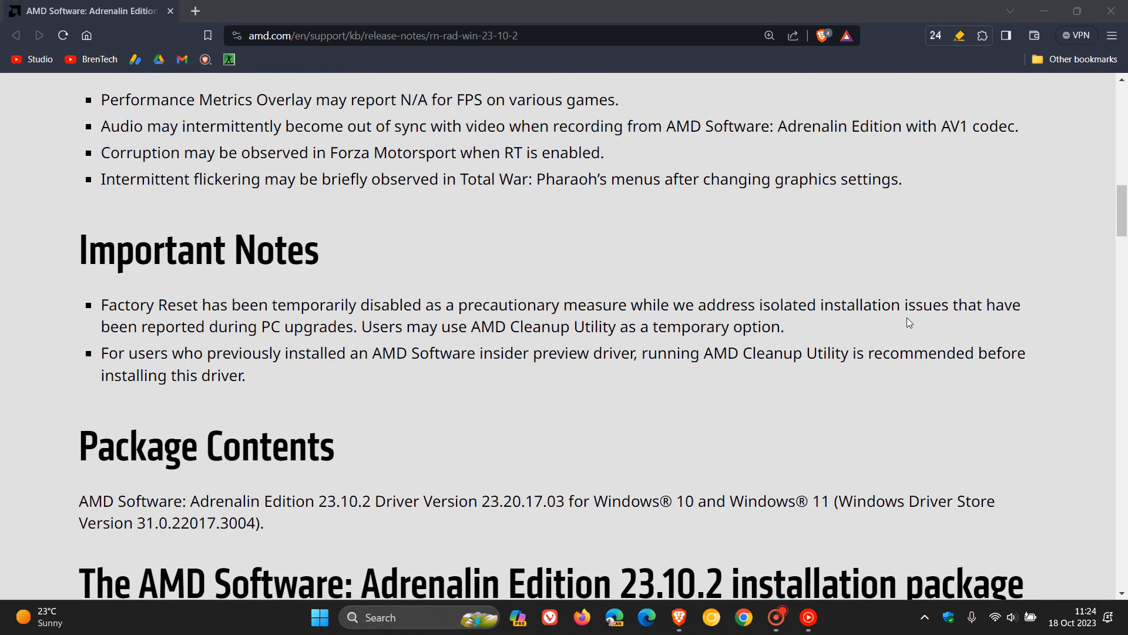
scroll(up, 3)
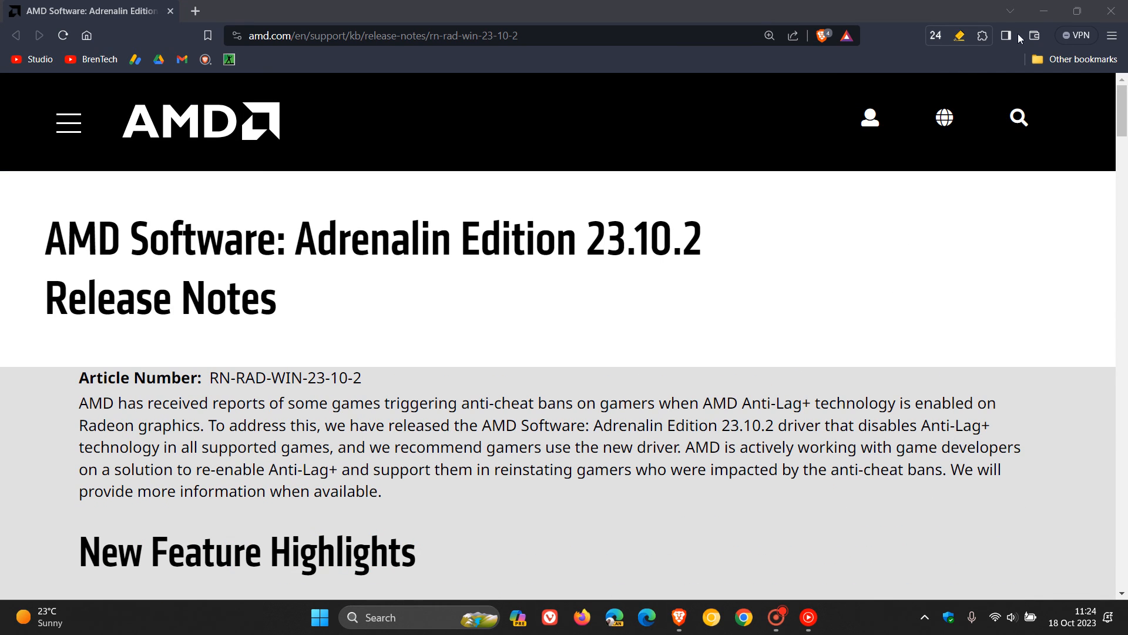
mouse_move(1043, 11)
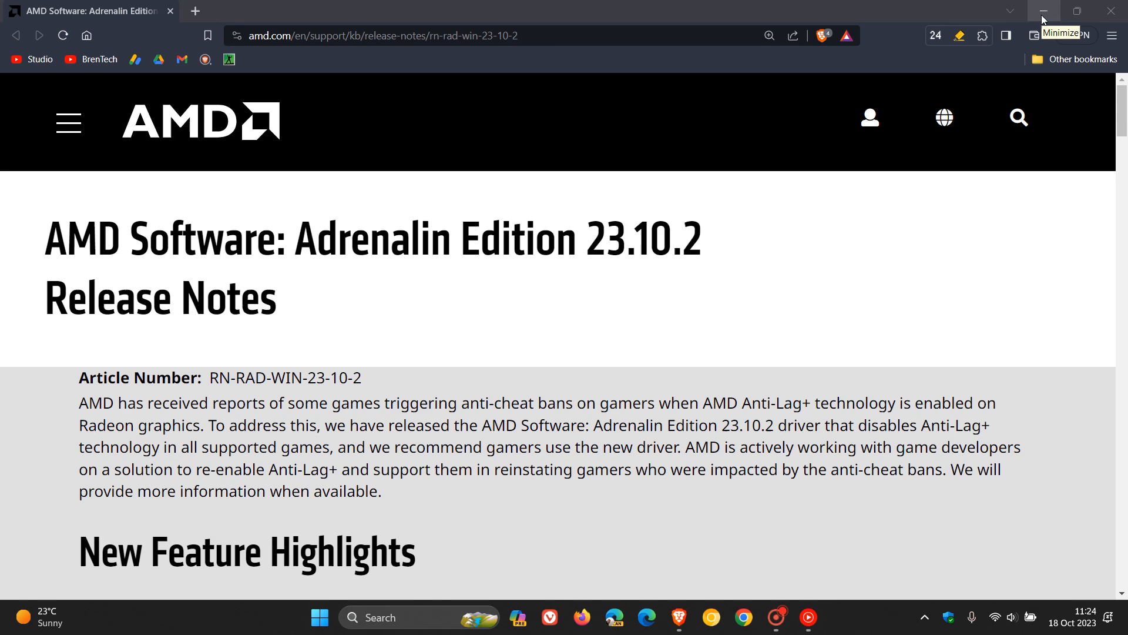
Step: Minimize the browser so only the AMD-logo desktop shows
click(1043, 10)
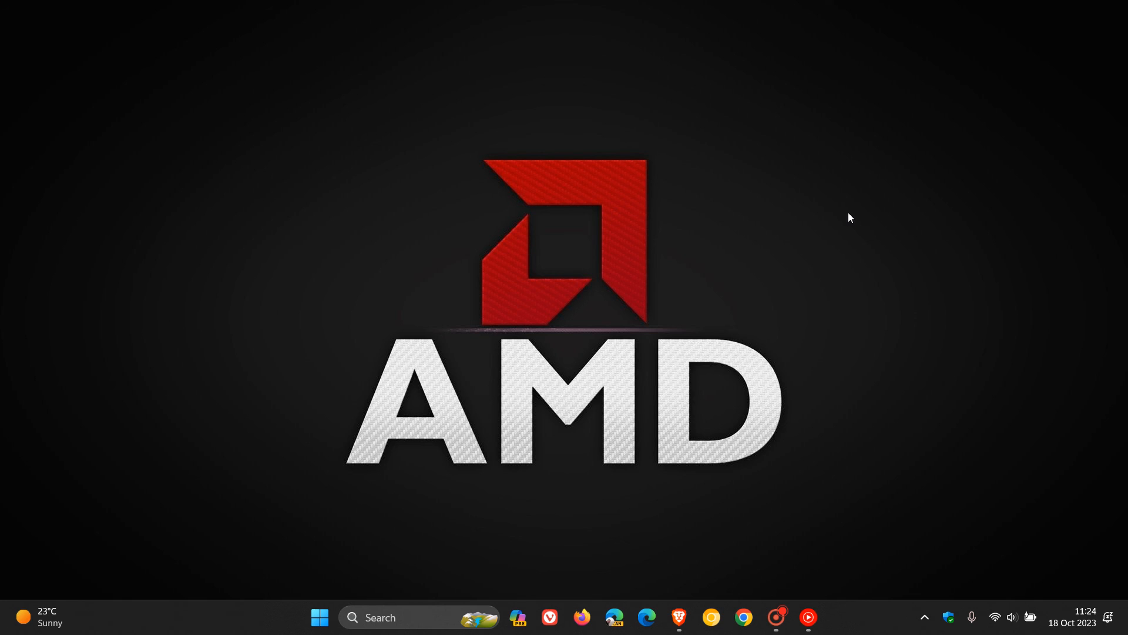
mouse_move(861, 196)
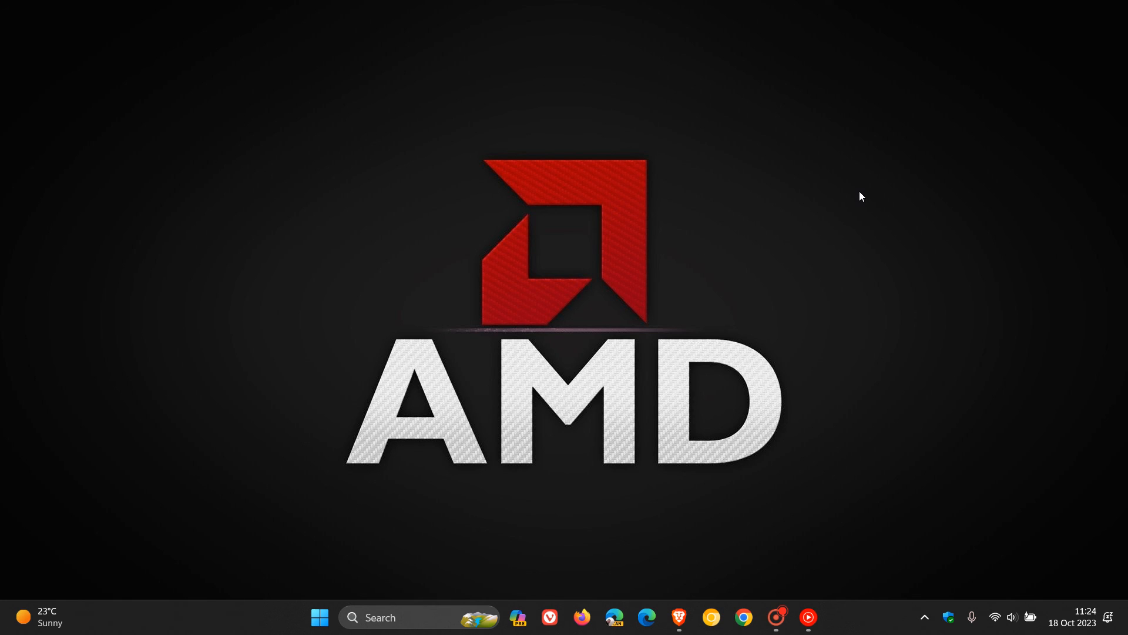